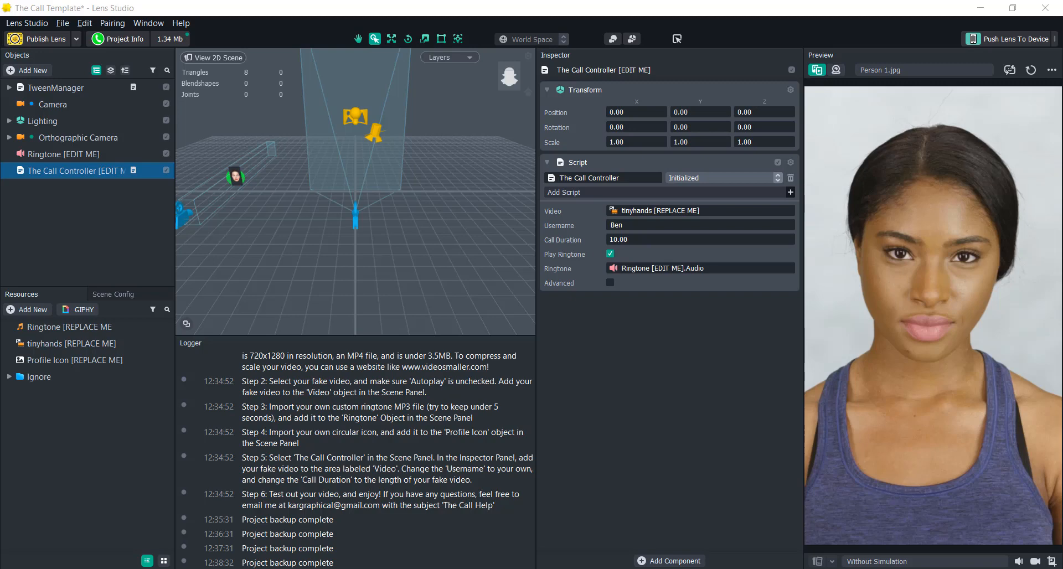
mouse_move(1003, 248)
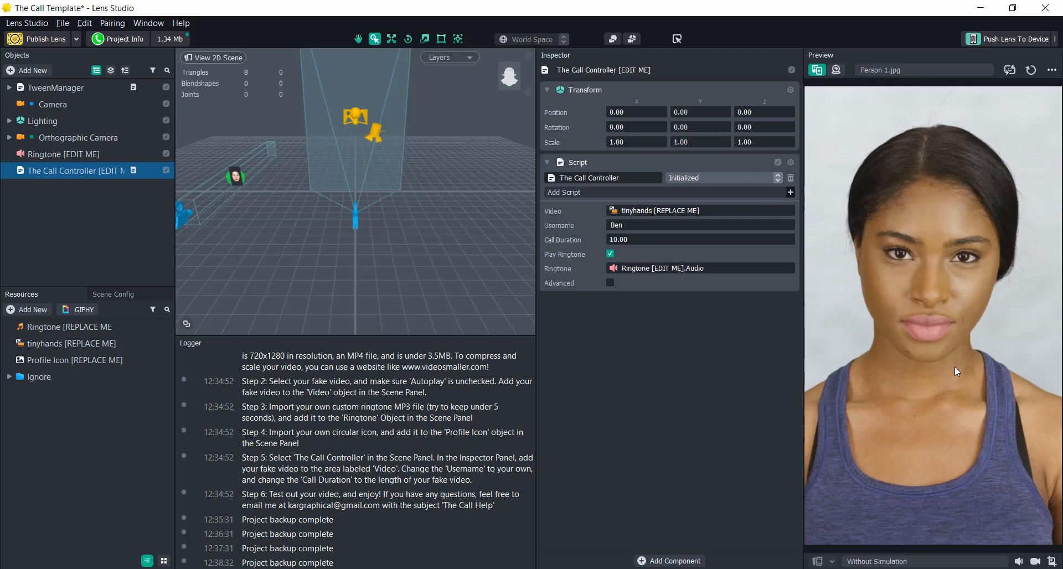
Turn off Play Ringtone on the Call Controller.
scroll(down, 3)
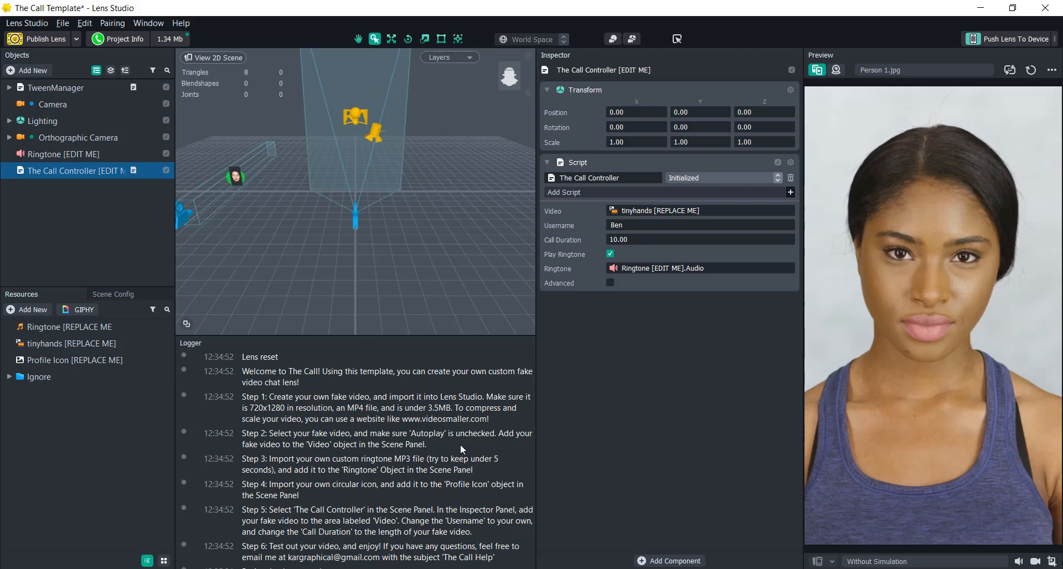
mouse_move(442, 449)
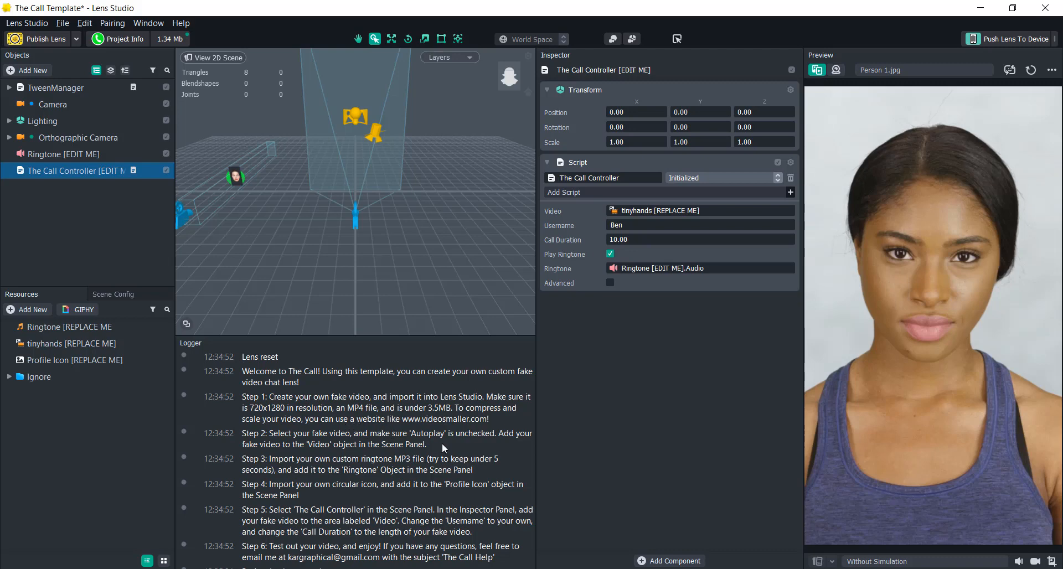
mouse_move(536, 438)
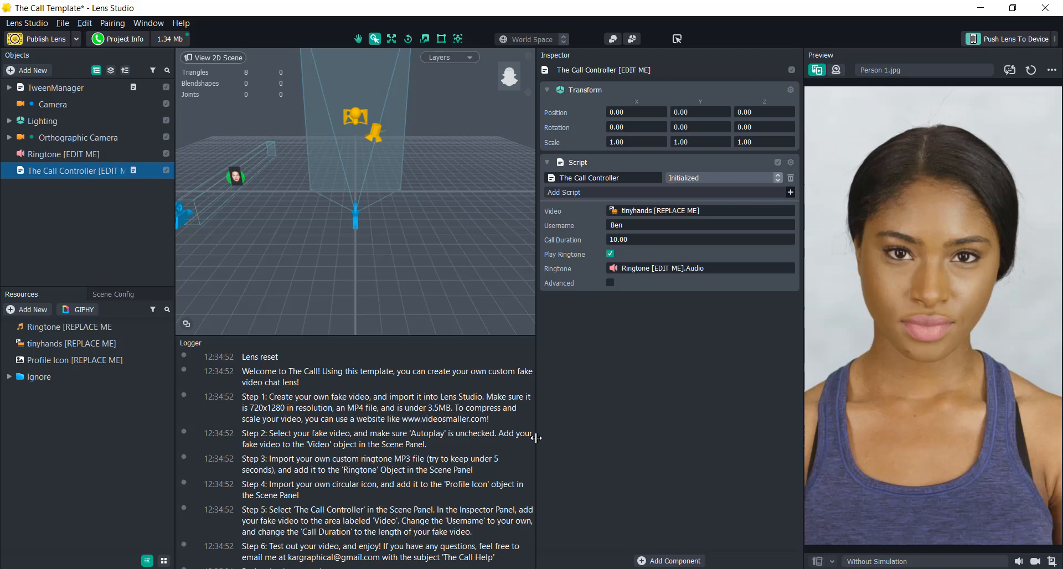
mouse_move(354, 405)
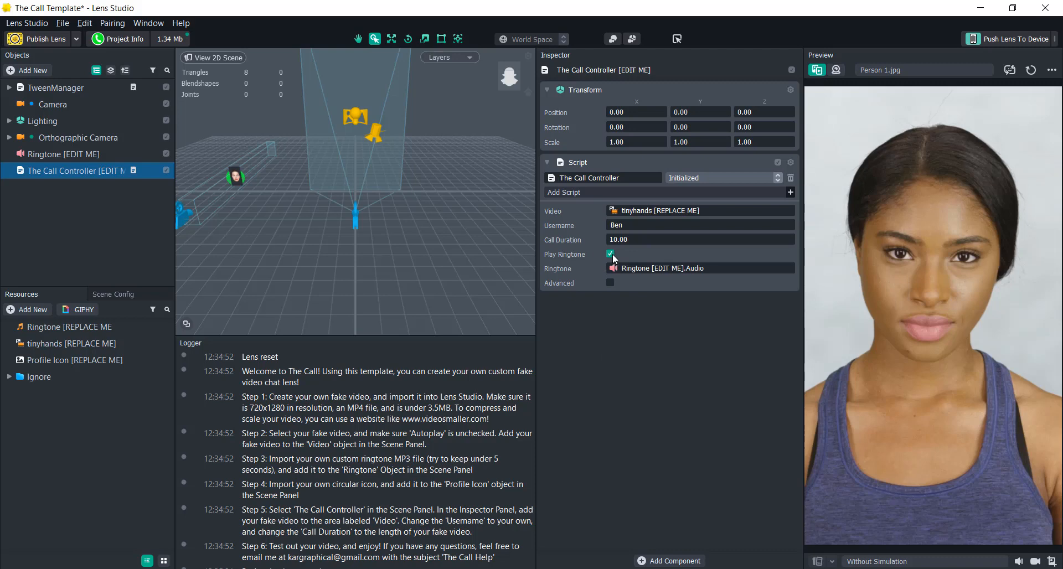
click(609, 254)
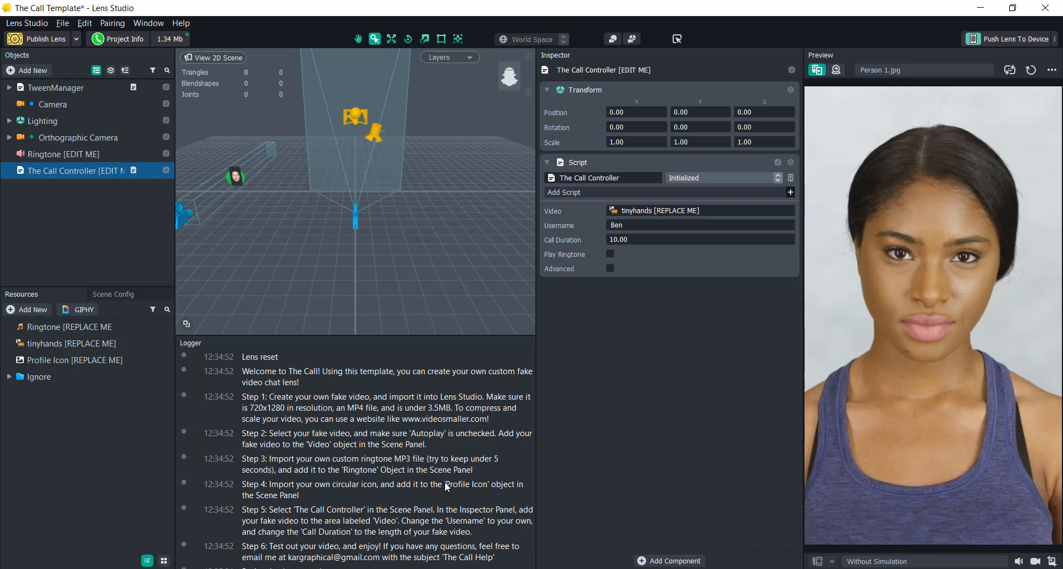
Select the Profile Icon [REPLACE ME] texture to review the placeholder dog image.
click(73, 360)
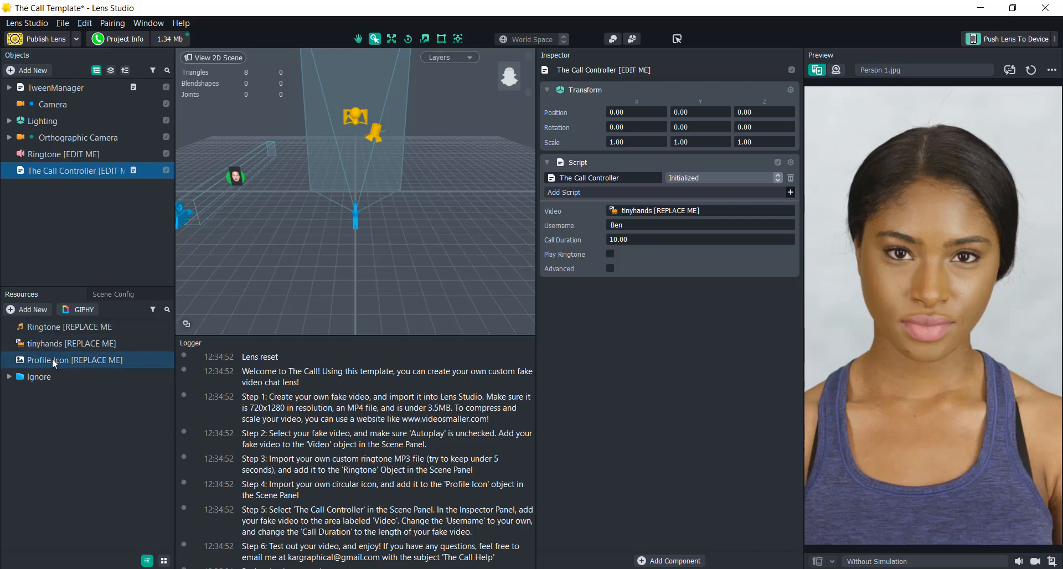
click(73, 360)
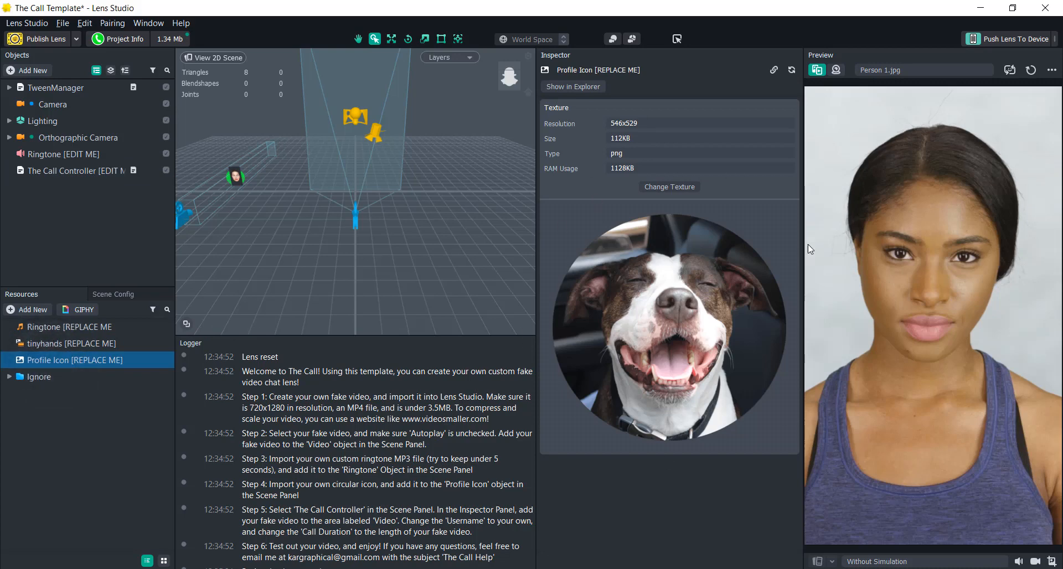
mouse_move(617, 235)
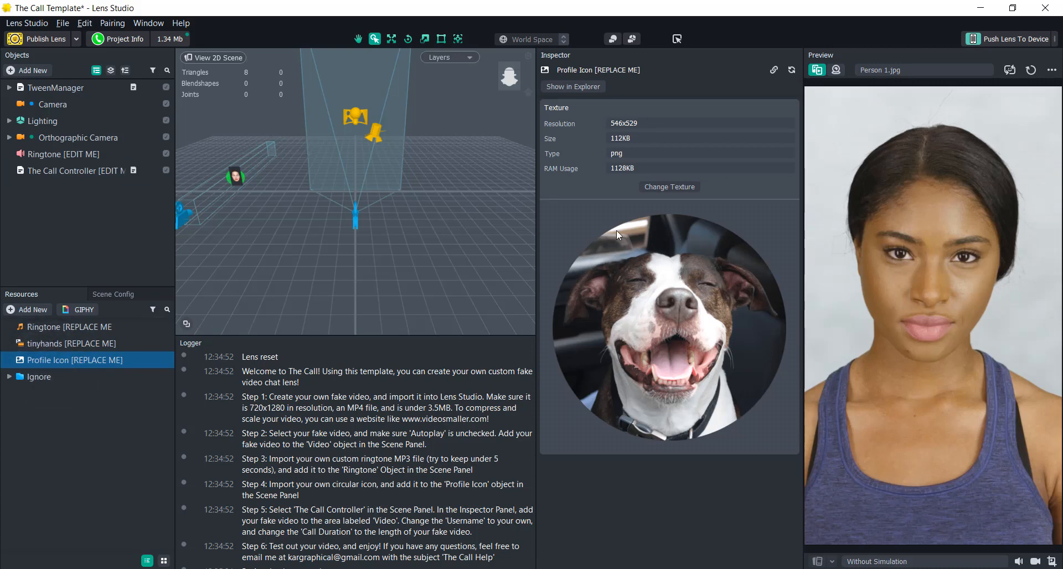
mouse_move(635, 323)
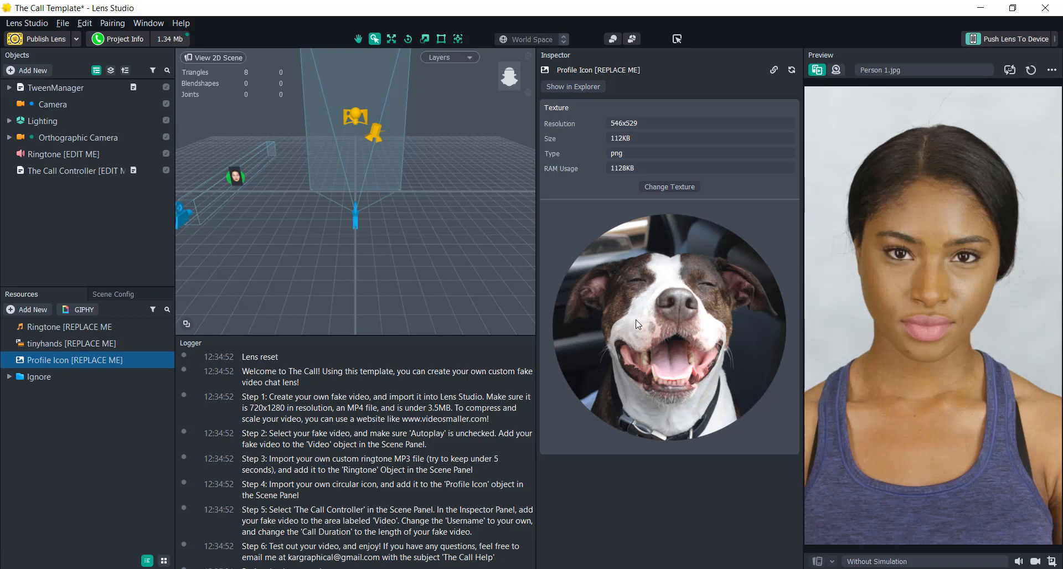
mouse_move(627, 335)
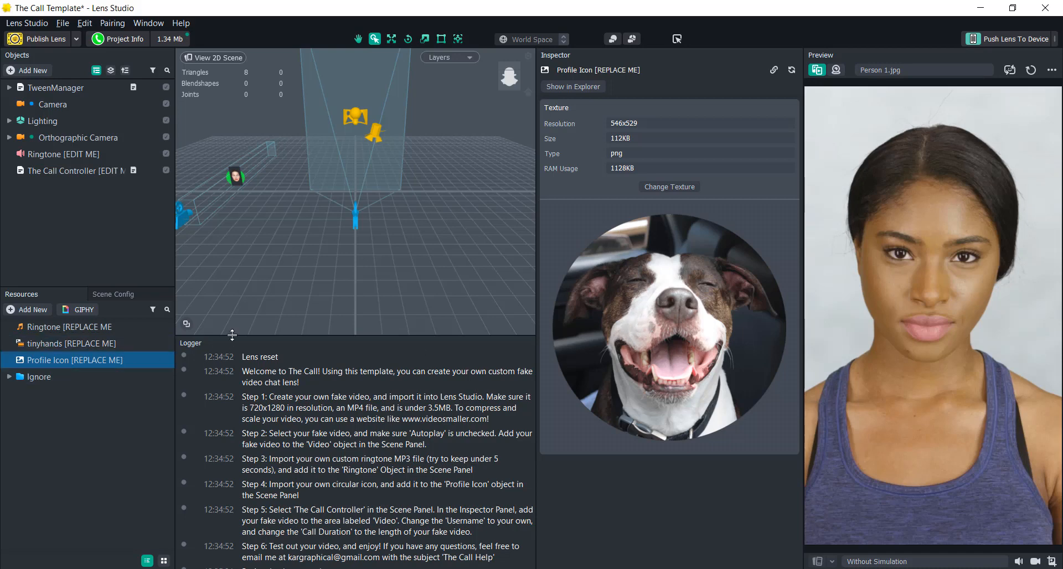
Expand Orthographic Camera to reveal Full Frame Region 0 with Video, Profile Icon and Username.
click(67, 171)
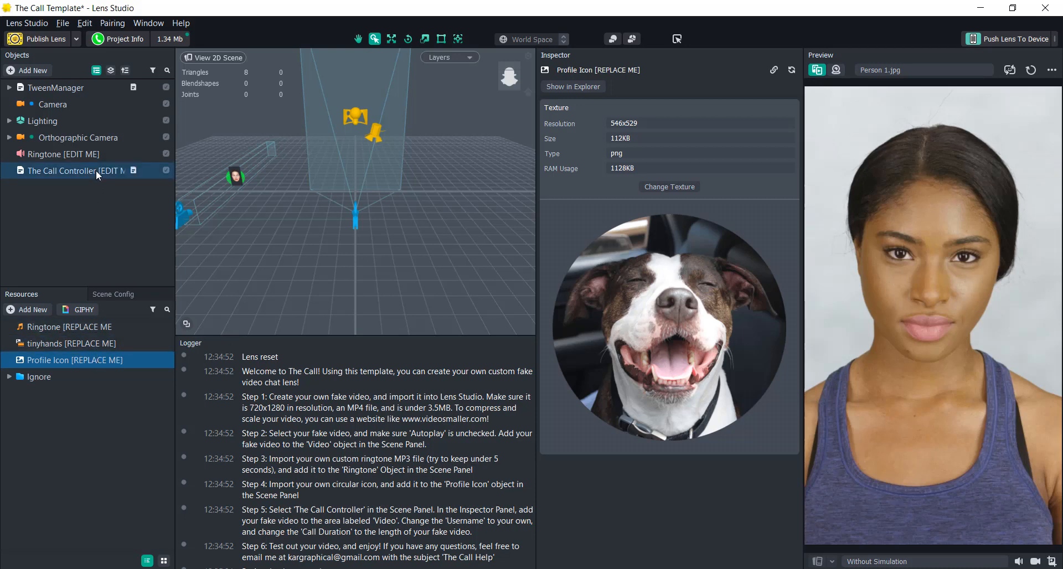
click(23, 137)
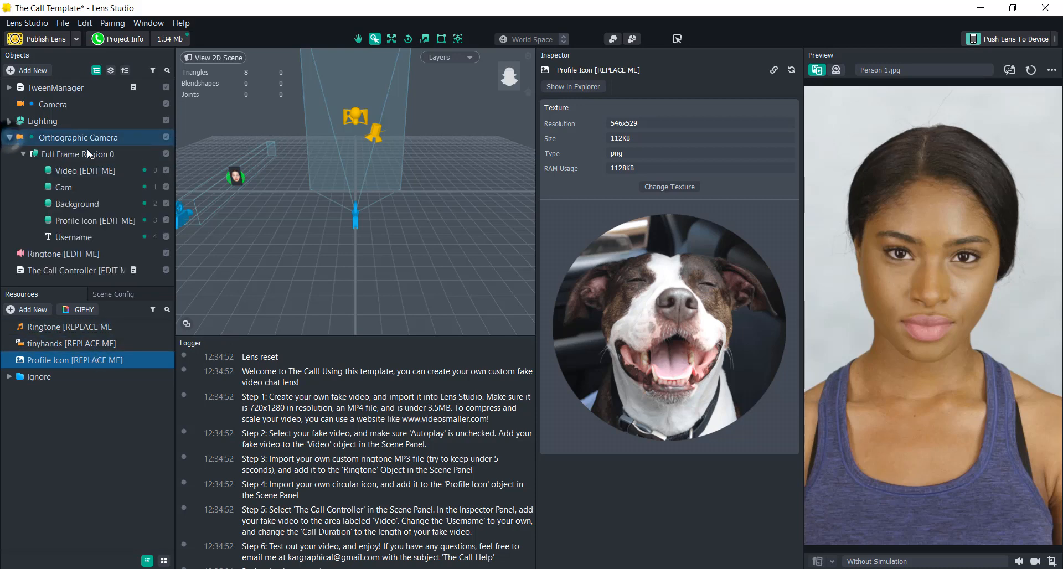
click(73, 171)
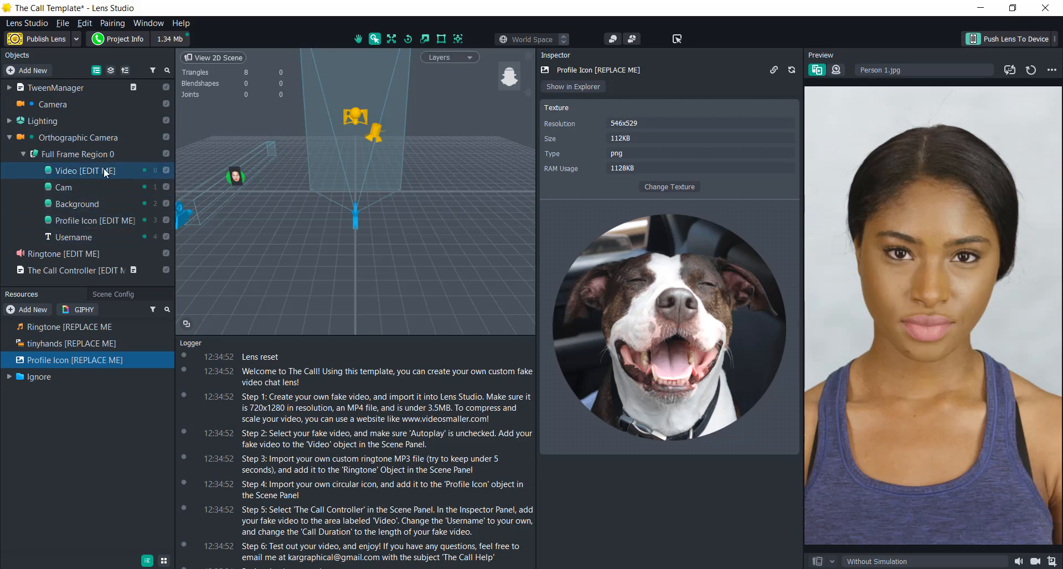
Review the tinyhands placeholder video and leave its volume at 1.00.
click(77, 170)
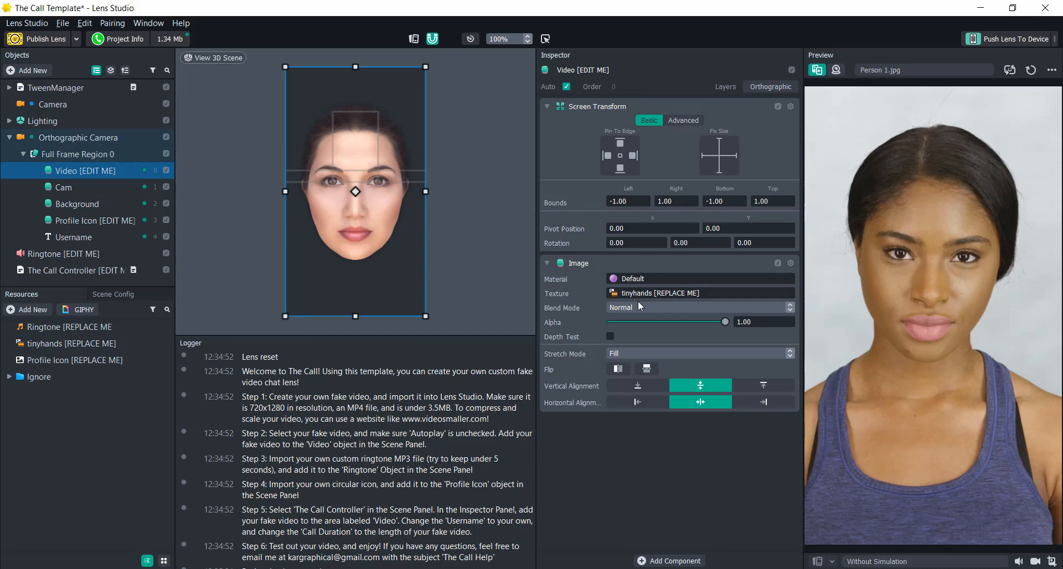
click(70, 343)
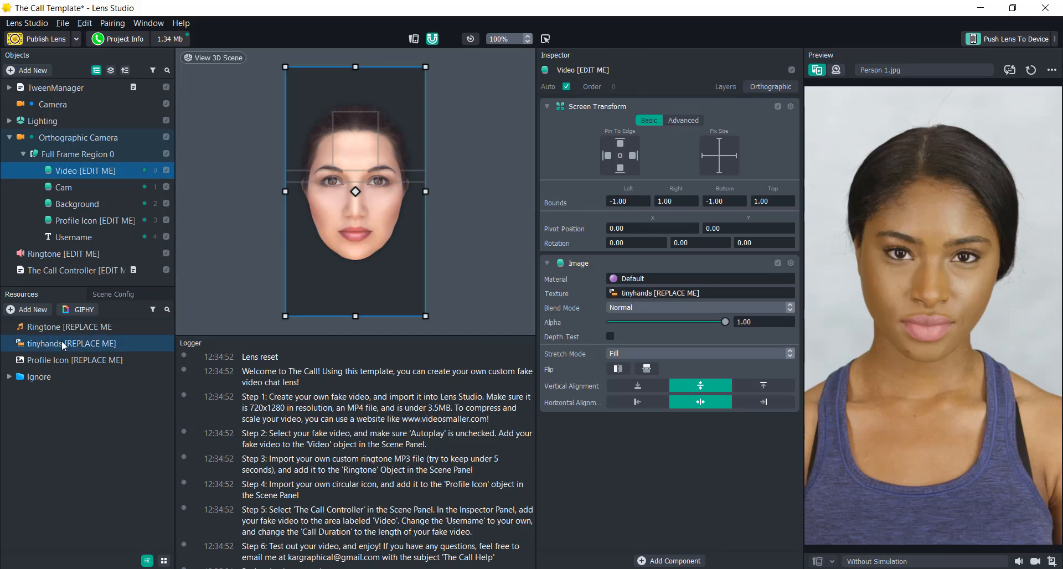
click(67, 344)
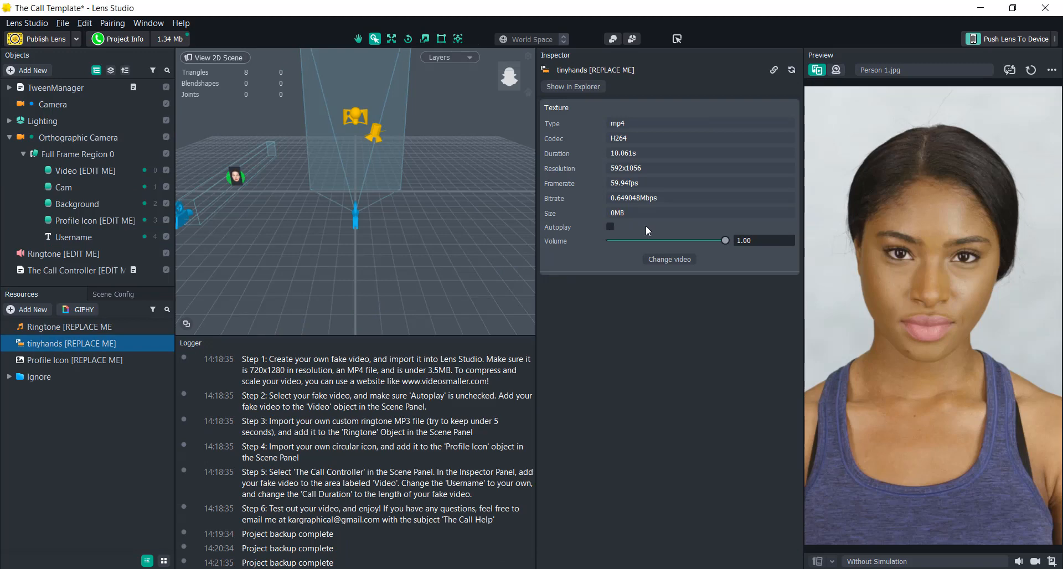
drag(725, 241, 653, 240)
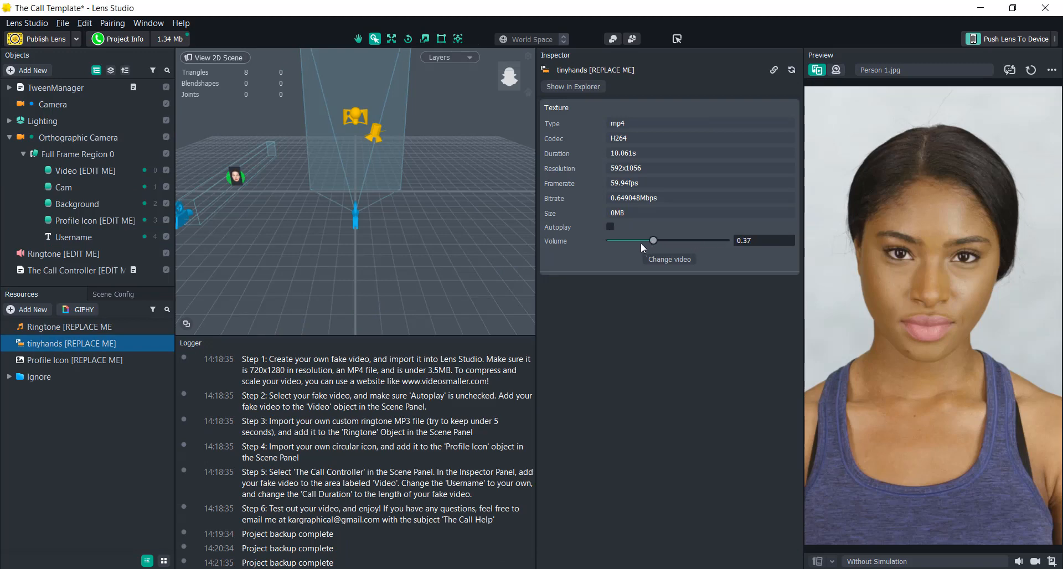
drag(653, 240, 725, 241)
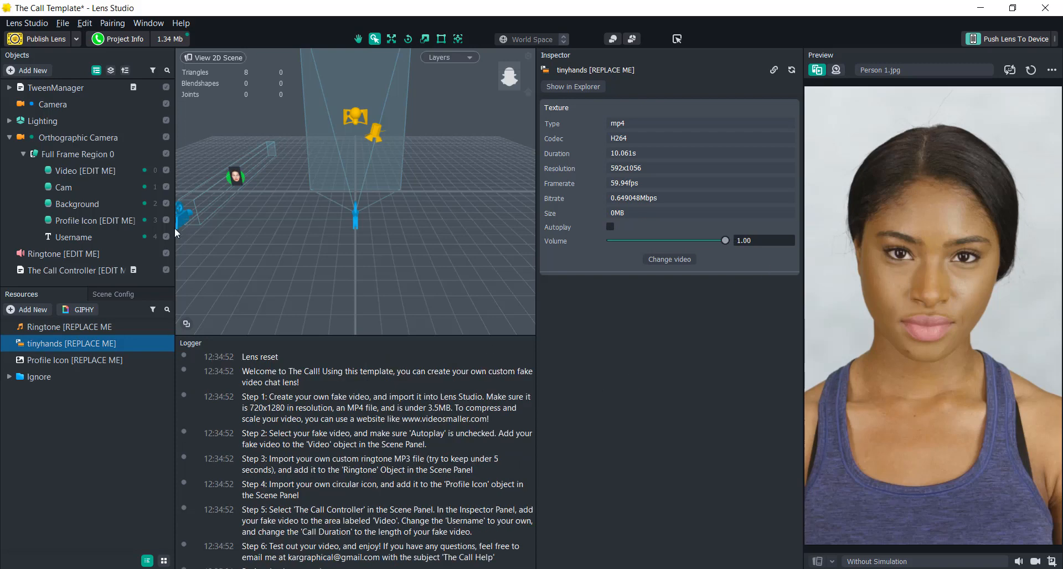
Review the image settings of Video [EDIT ME] and Profile Icon [EDIT ME].
click(86, 170)
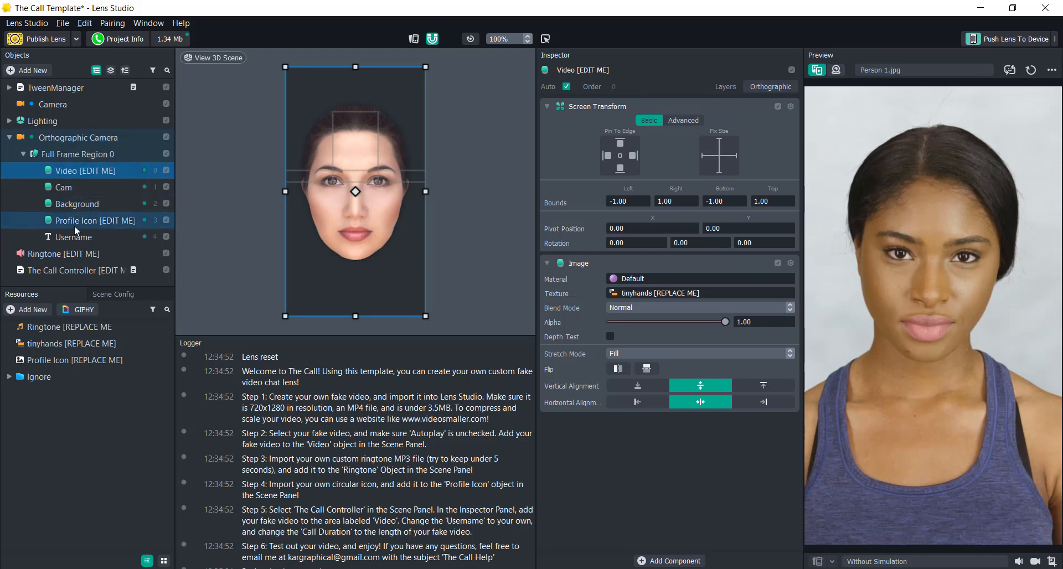
click(93, 221)
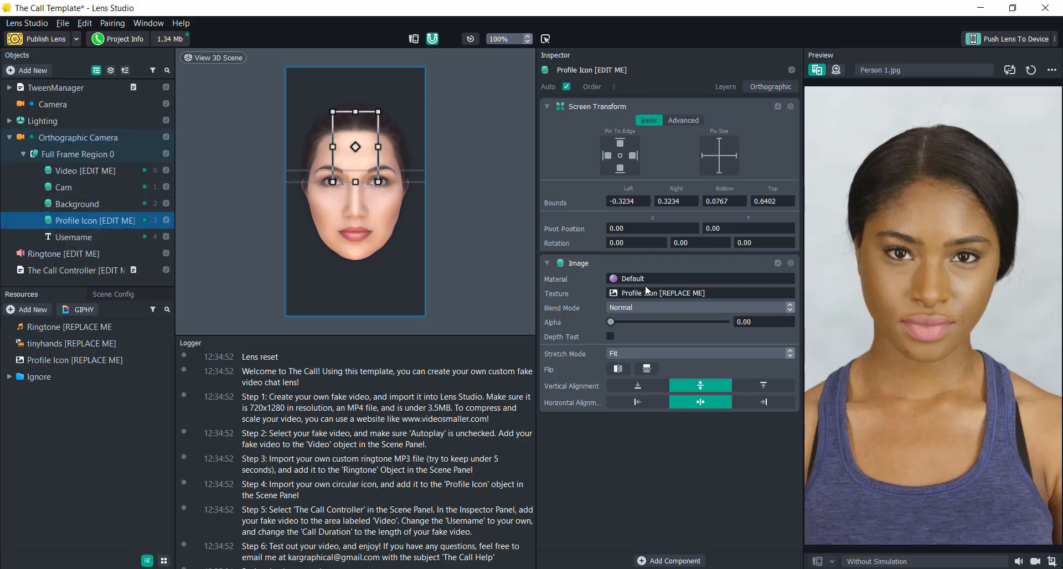
mouse_move(202, 254)
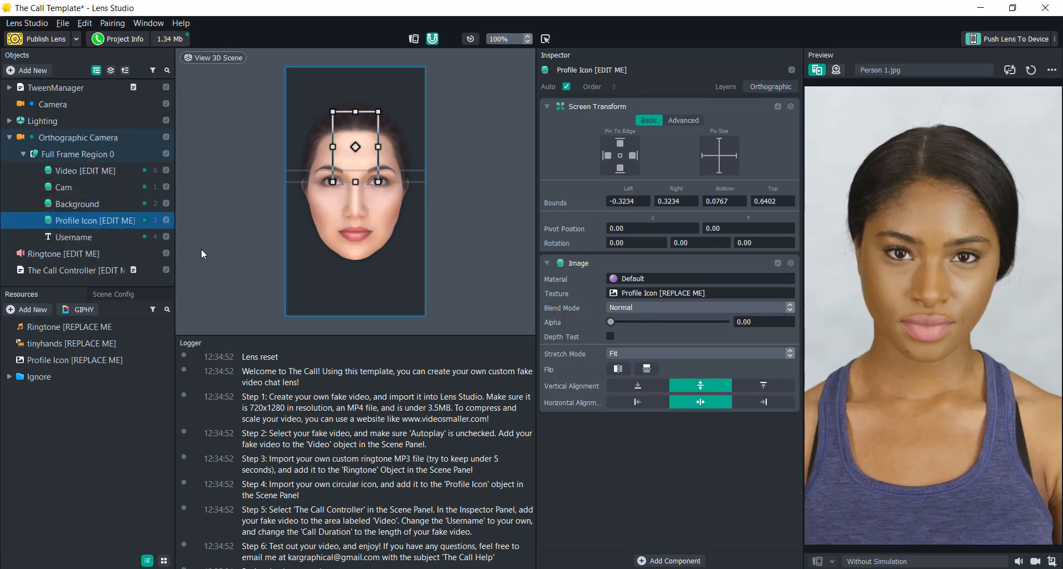
Review the Ringtone audio, then select The Call Controller script.
click(64, 253)
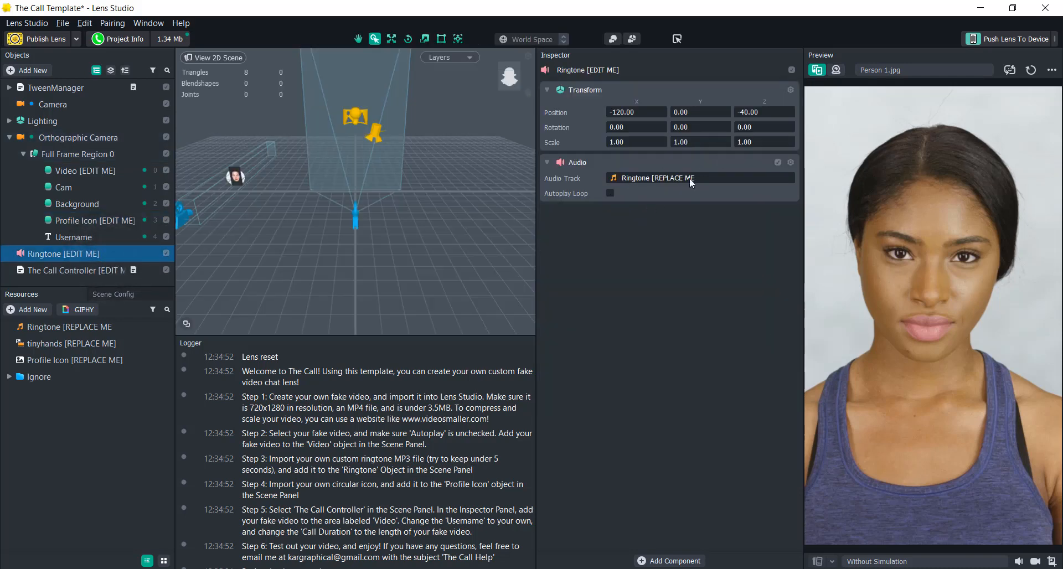
click(74, 270)
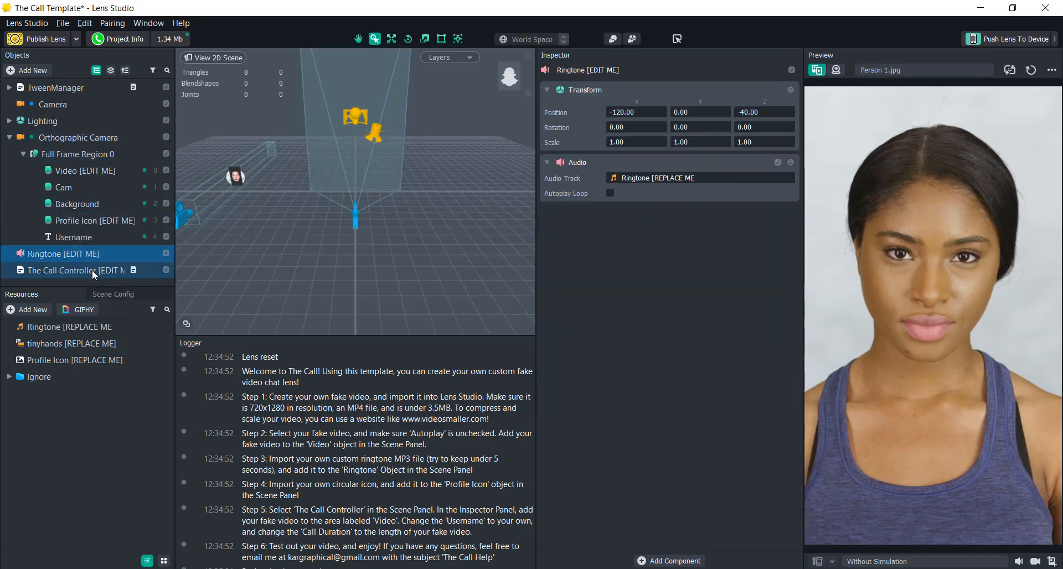
click(68, 270)
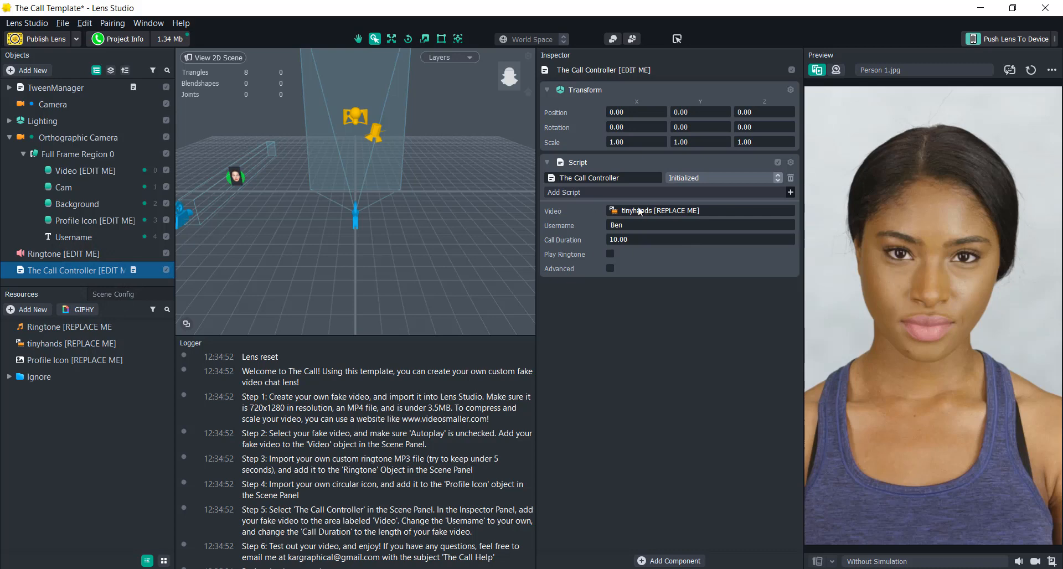
mouse_move(642, 216)
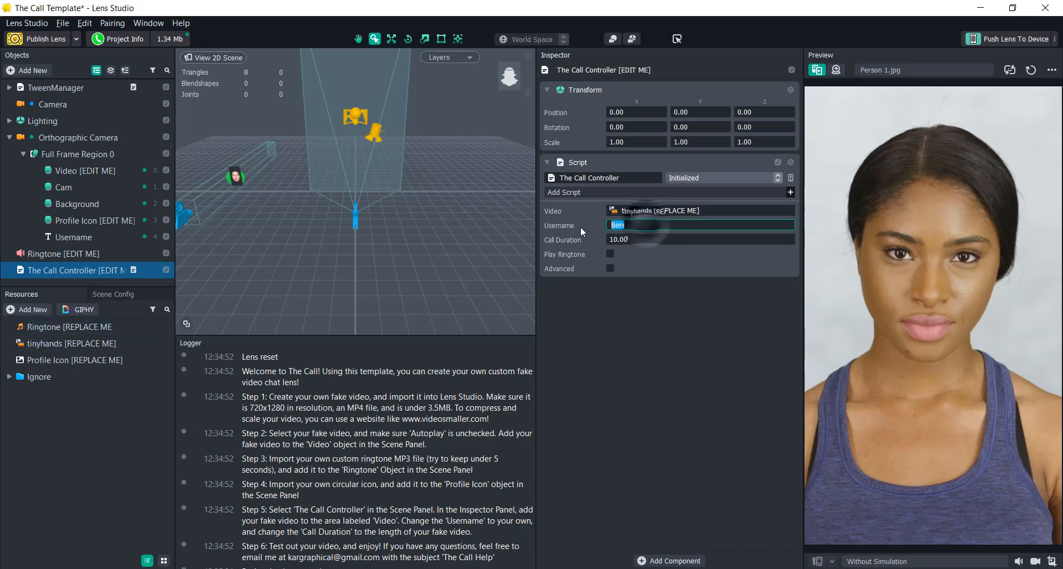
Change the Call Controller username from Ben to 'Snap user'.
text(Snap)
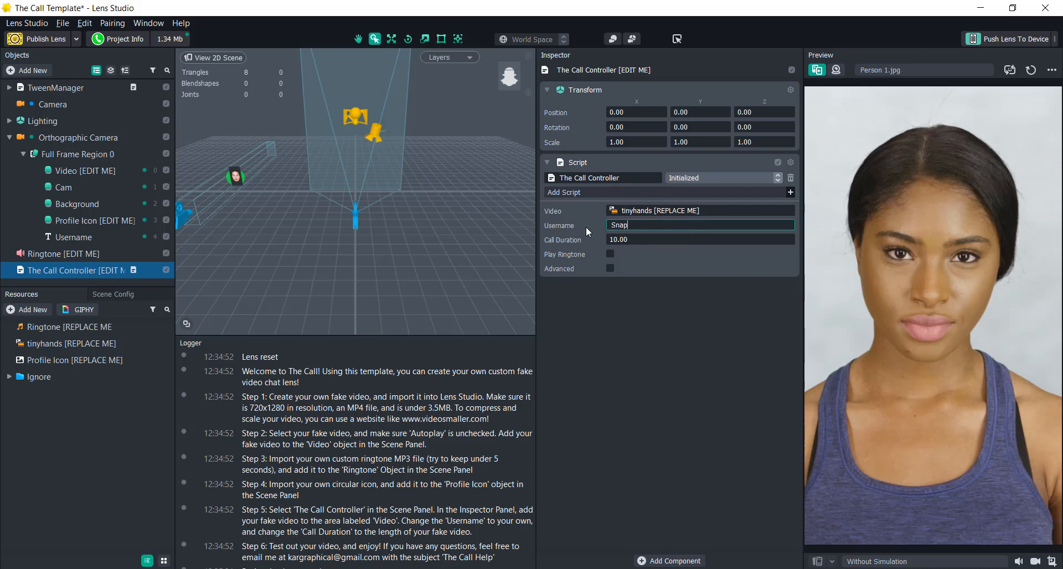
text(user)
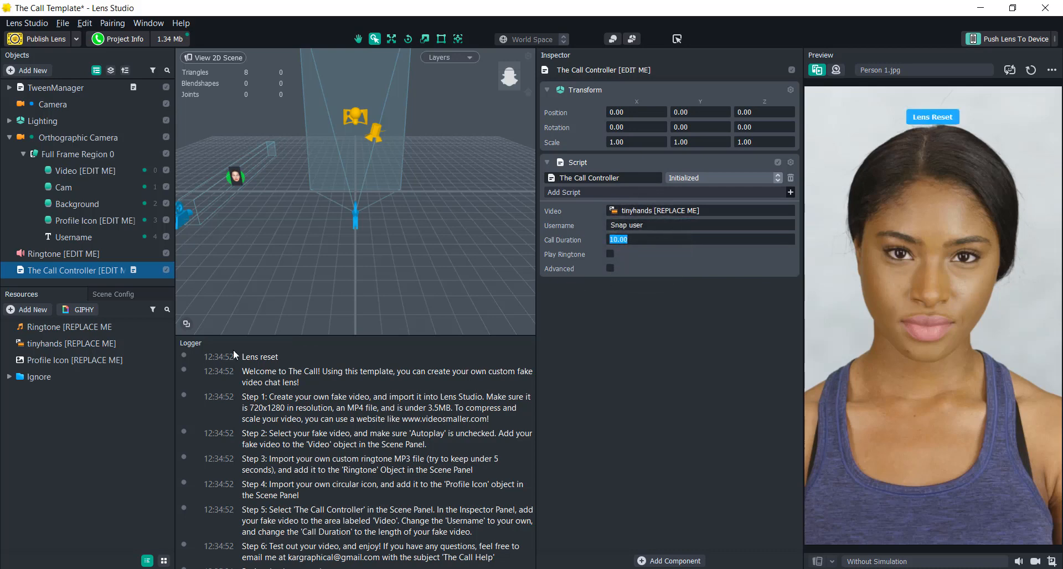
click(68, 343)
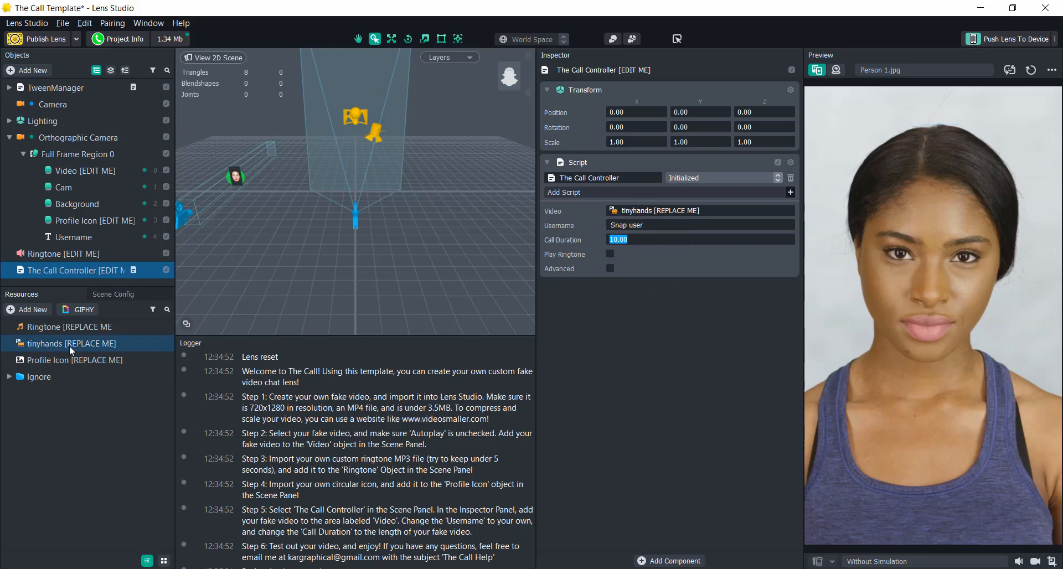
click(67, 343)
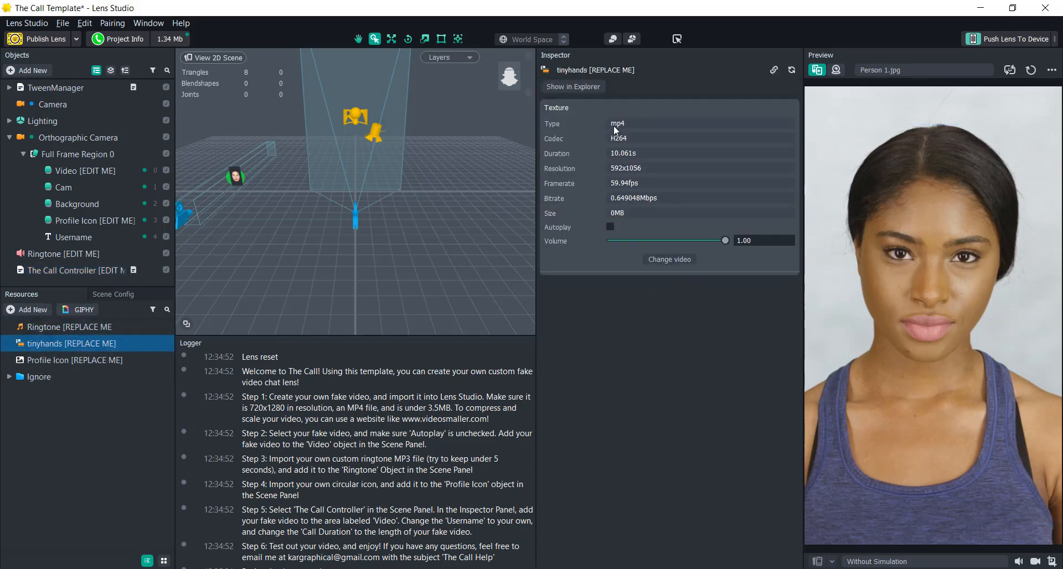
mouse_move(609, 160)
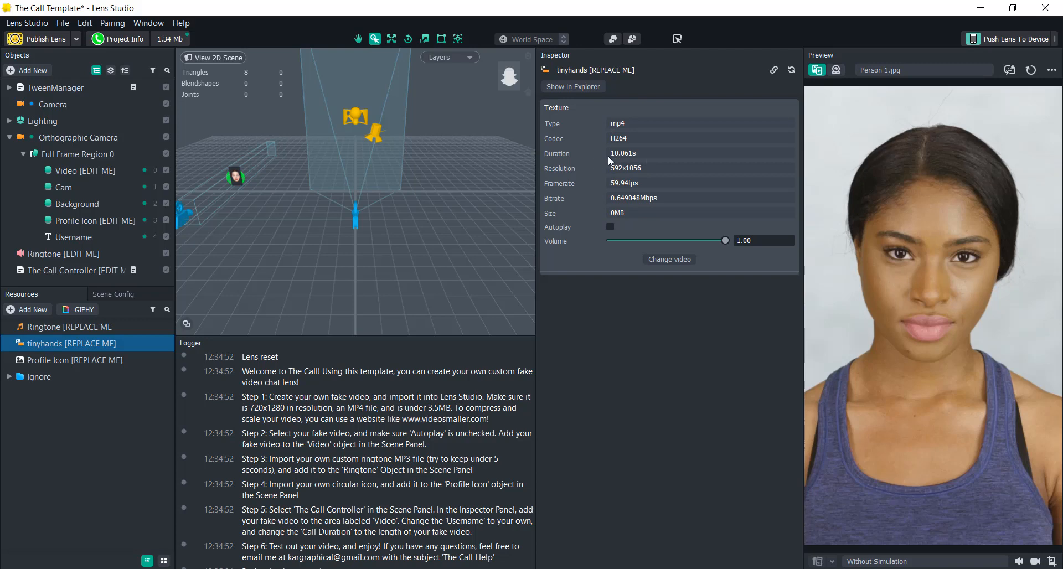
mouse_move(243, 266)
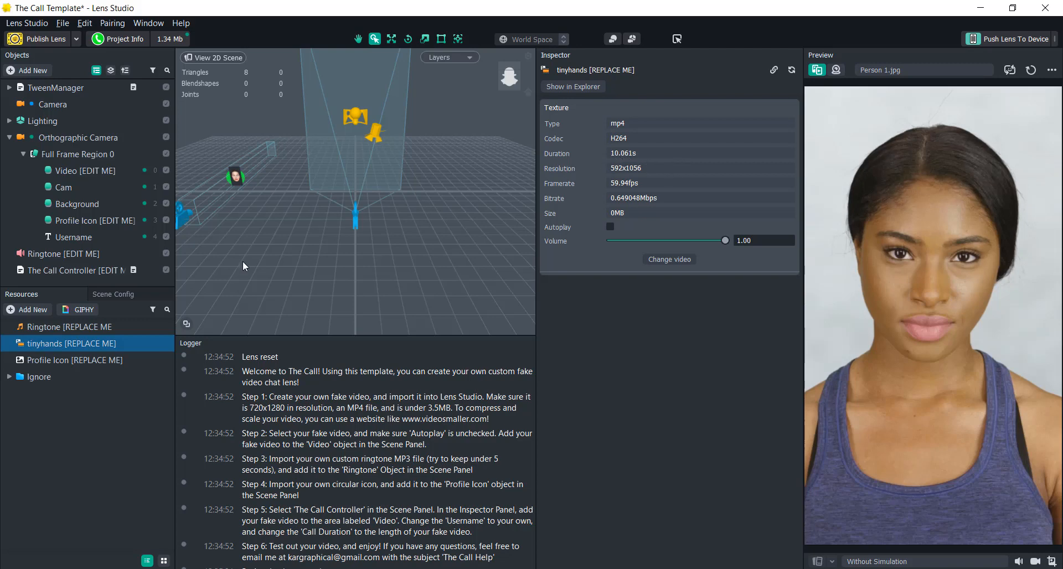
click(77, 270)
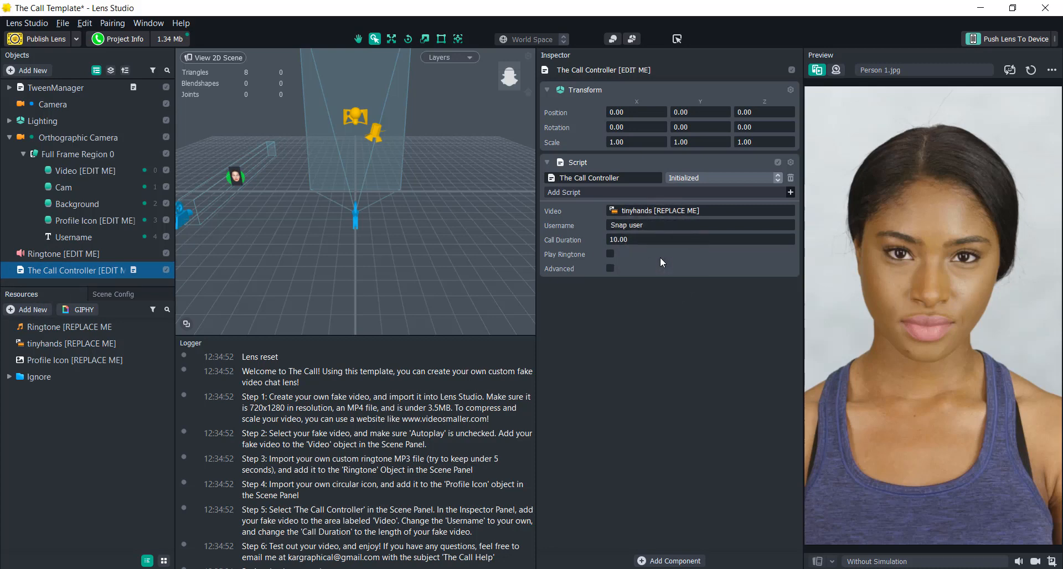
mouse_move(877, 223)
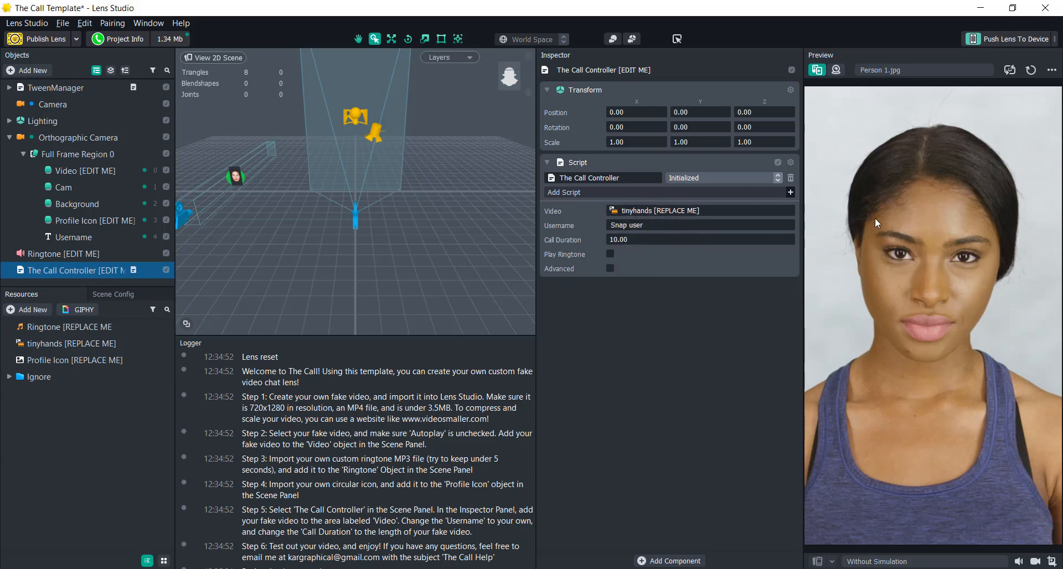
mouse_move(940, 314)
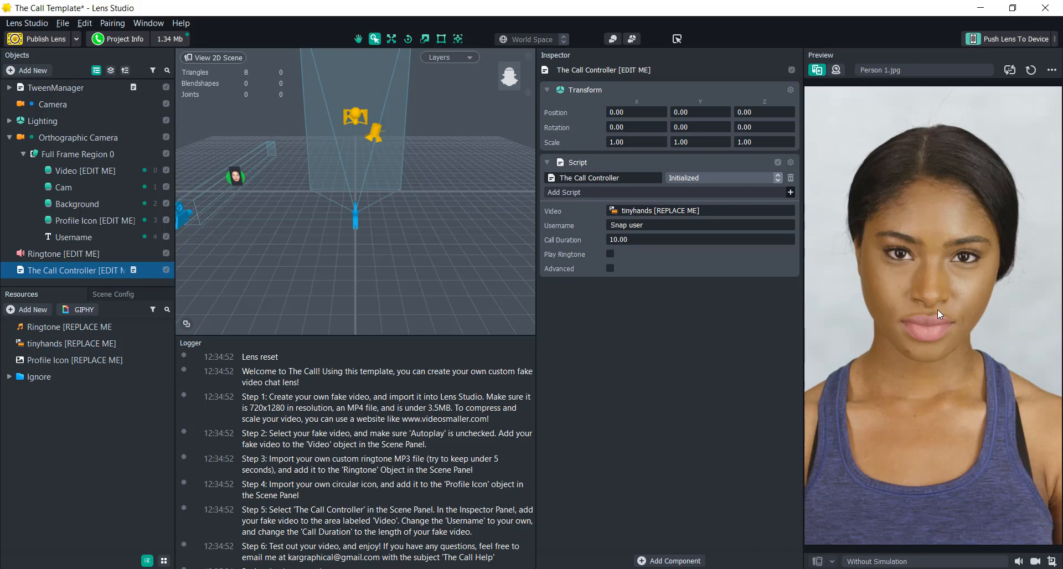